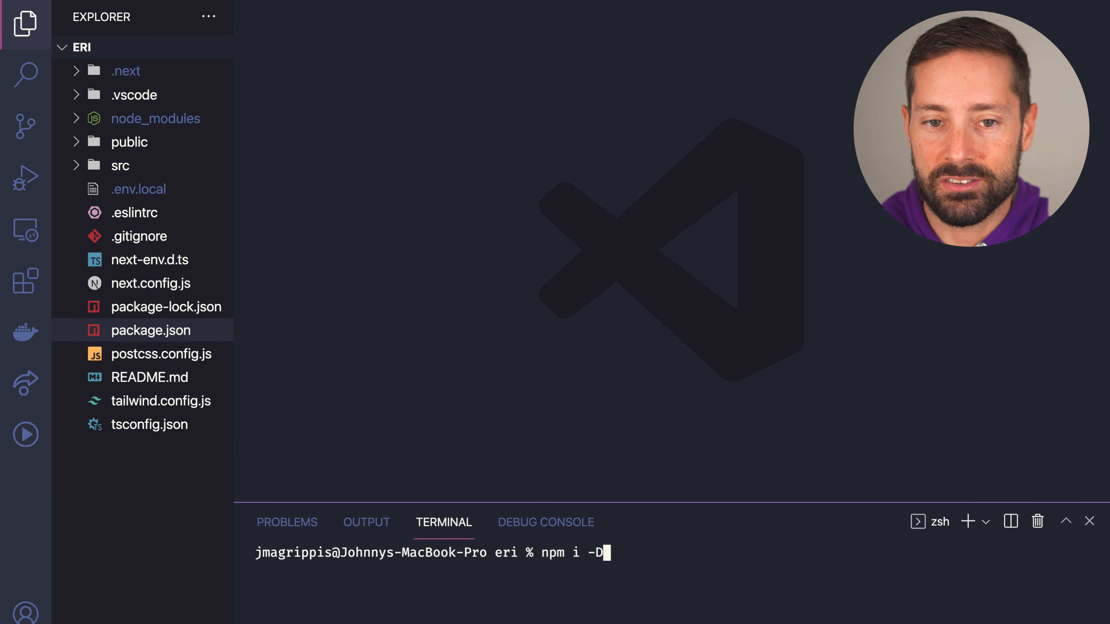
# Run npm i -D jest in the terminal to install Jest as a dev dependency.
pyautogui.write('jest')
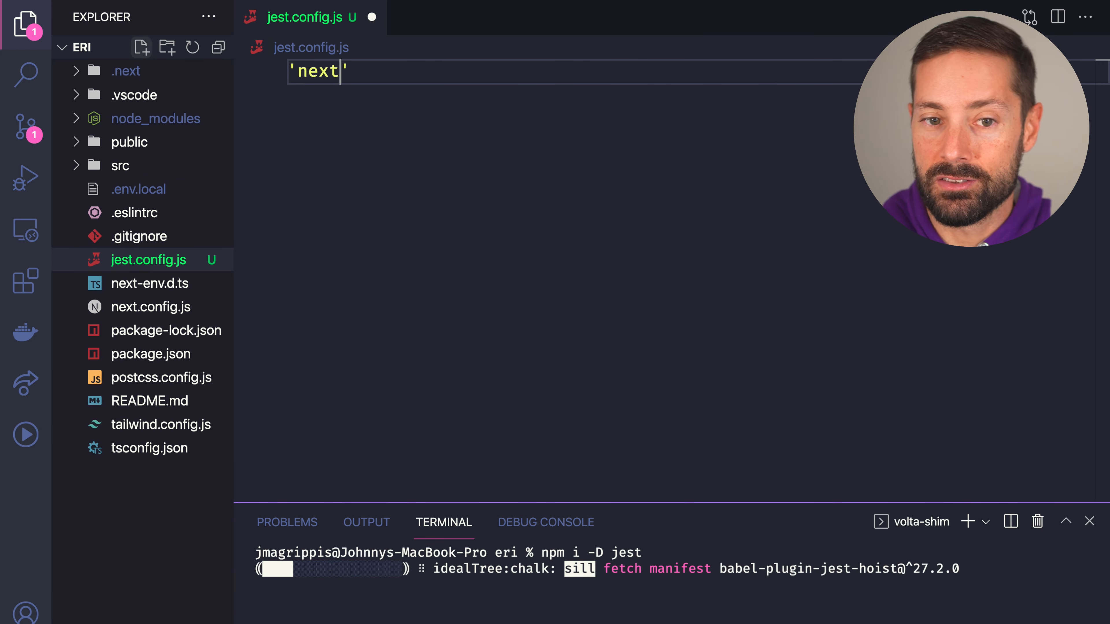
# In jest.config.js, require next/jest and call nextJest({ dir: './' }) to get createJestConfig.
pyautogui.write('const next')
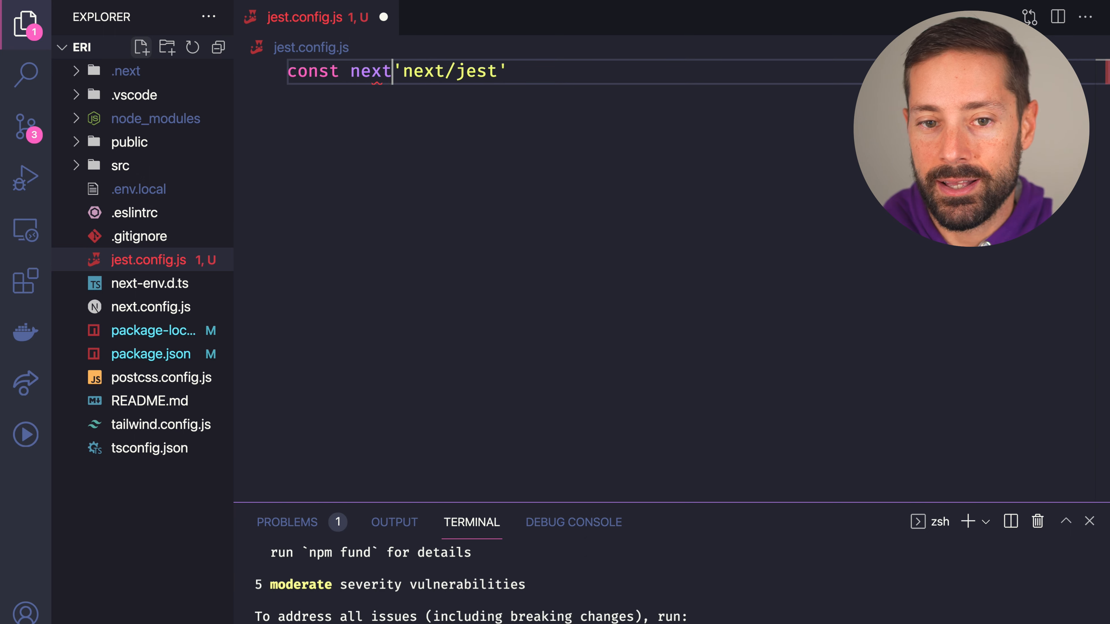
pyautogui.write('Jest = require')
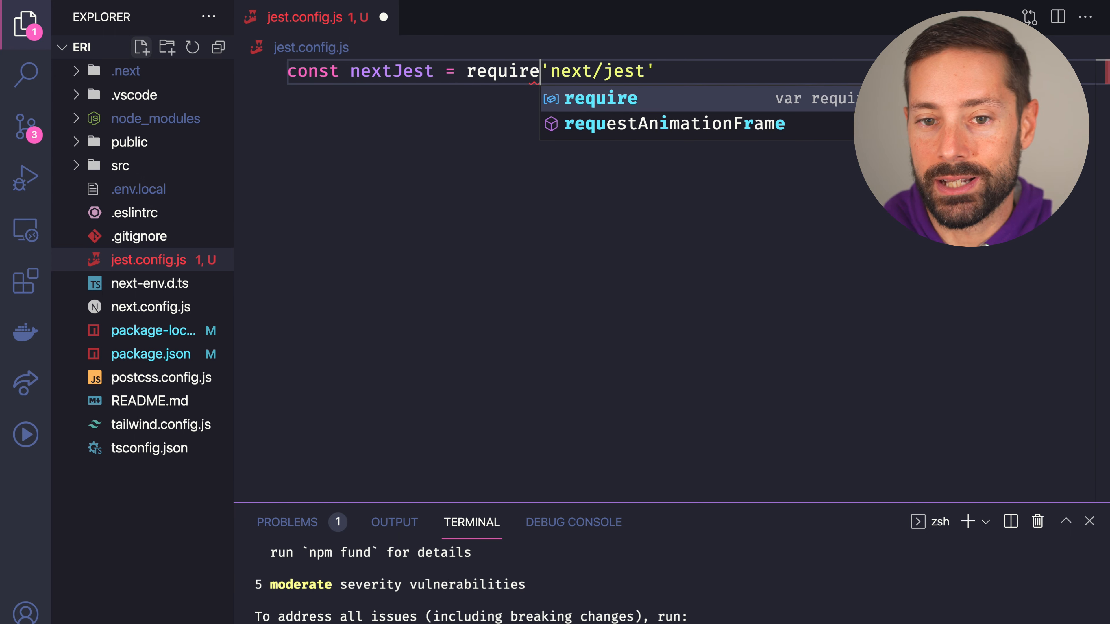
pyautogui.write('(')
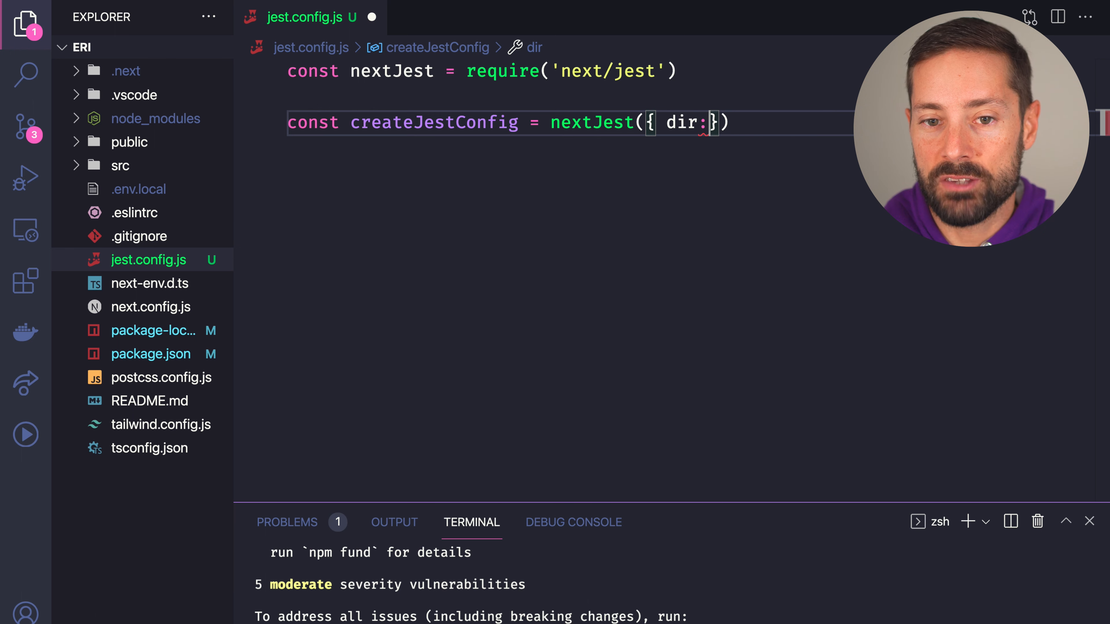
pyautogui.write("'./'")
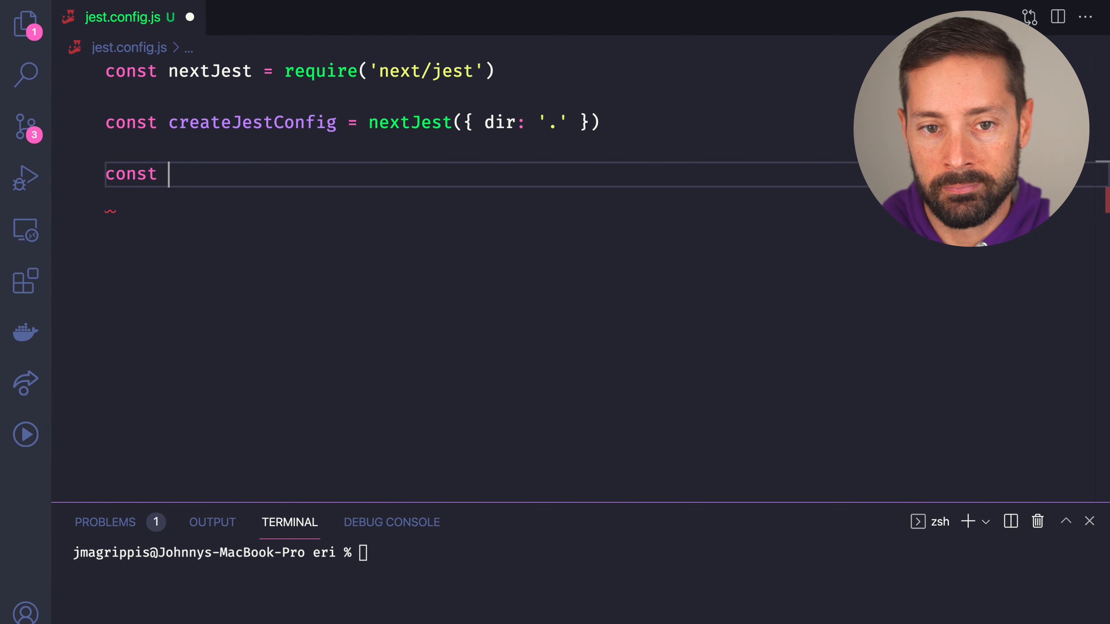
# Define customJestConfig and export createJestConfig(customJestConfig) via module.exports.
pyautogui.write('customJest')
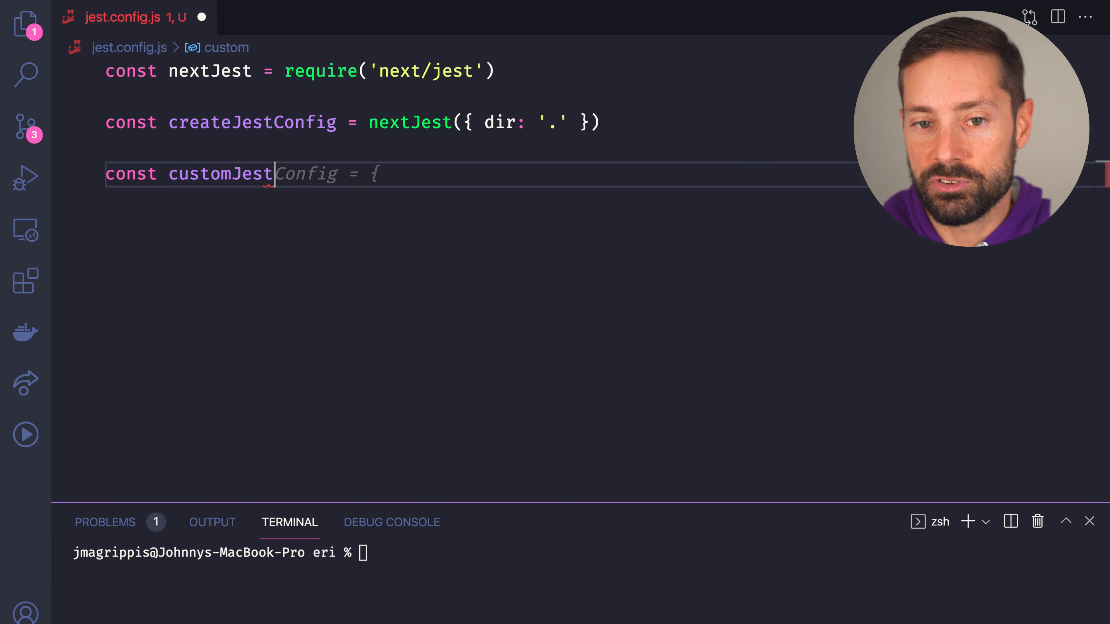
pyautogui.write('module')
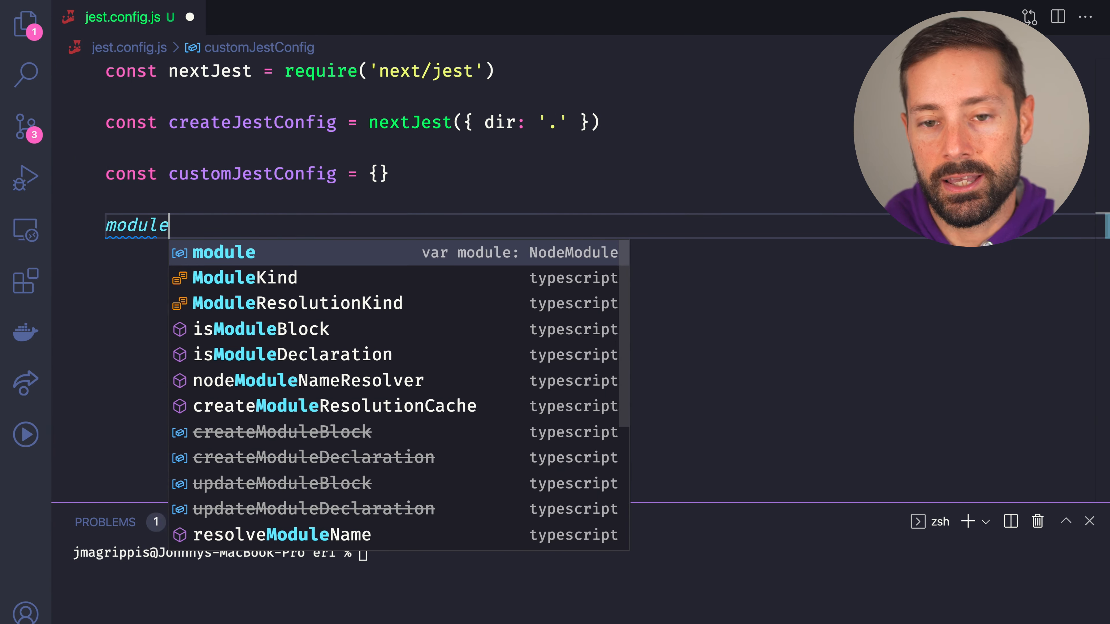
pyautogui.write('.exports = create')
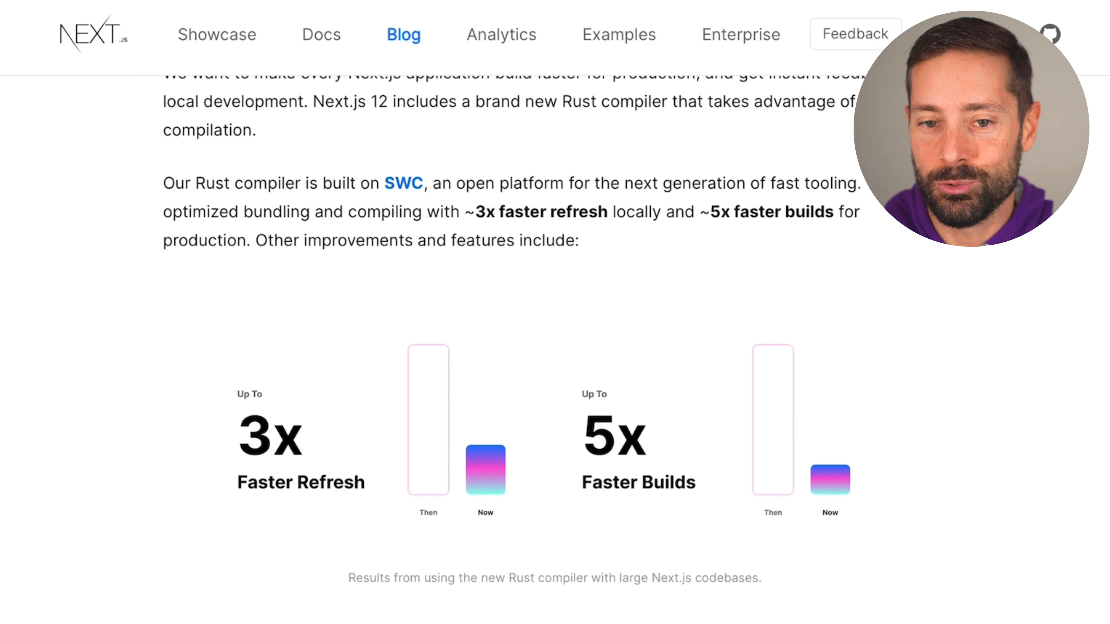
pyautogui.scroll(-3)
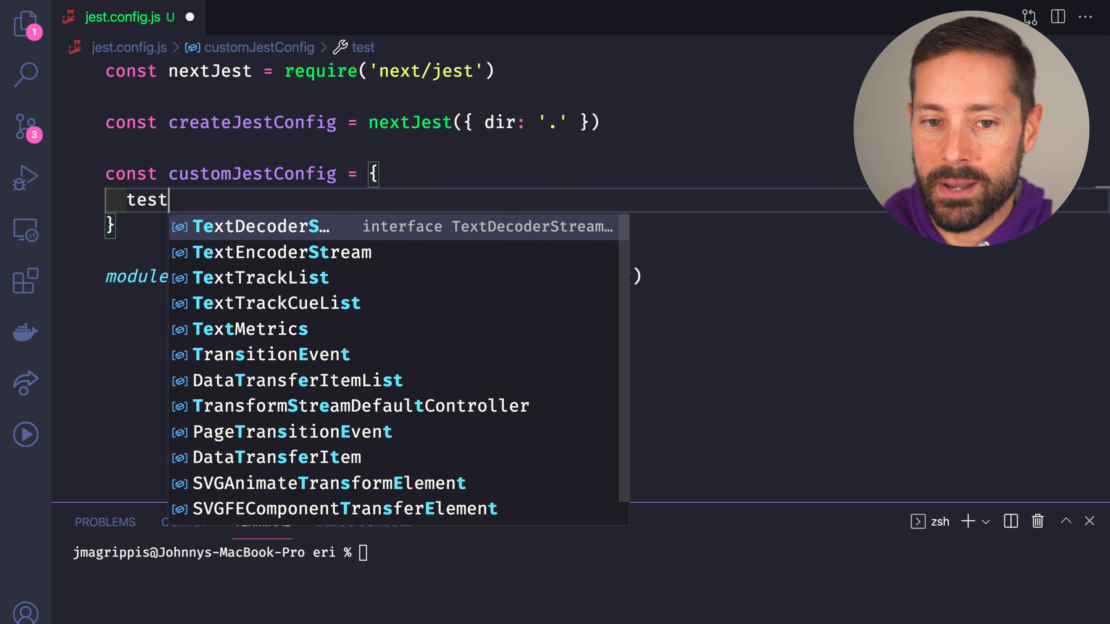
# Set testEnvironment 'jsdom', clearMocks true, moduleDirectories ['node_modules','src'] and setupFilesAfterEnv src/setupTests.ts.
pyautogui.write("Environment: 'jsdom',")
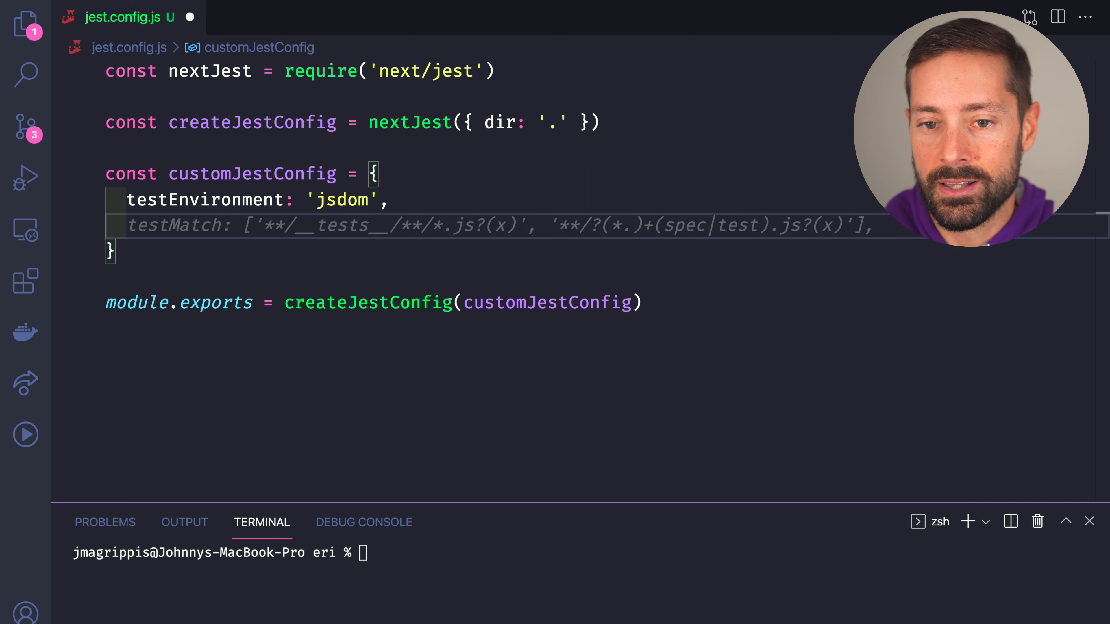
pyautogui.write('clearMocks: true,')
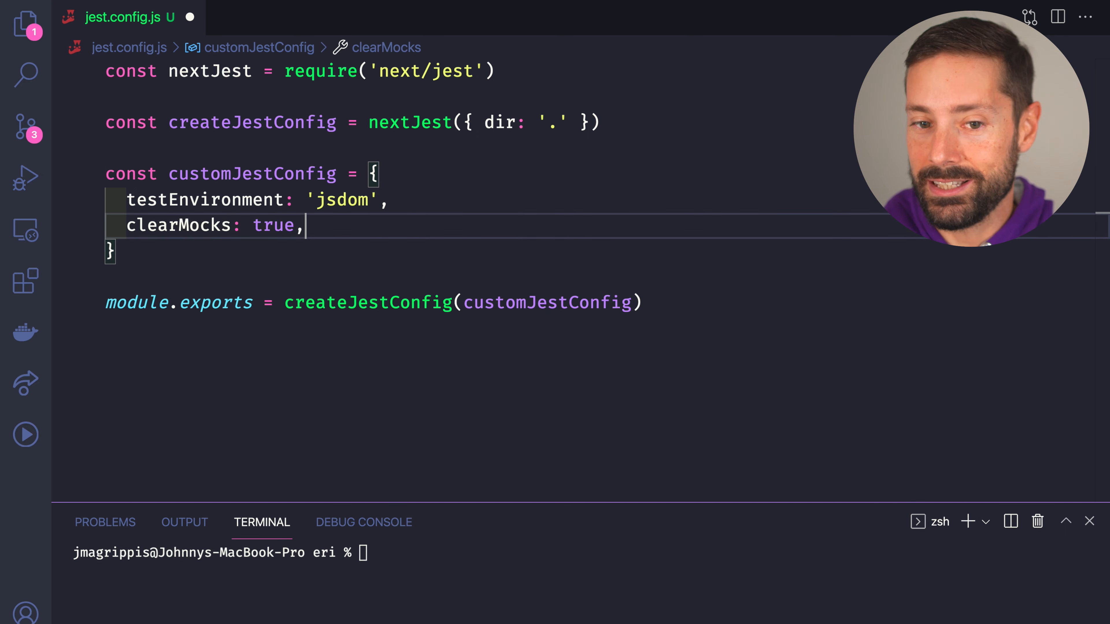
pyautogui.write("moduleDirectories: ['node_modules', 'src'],")
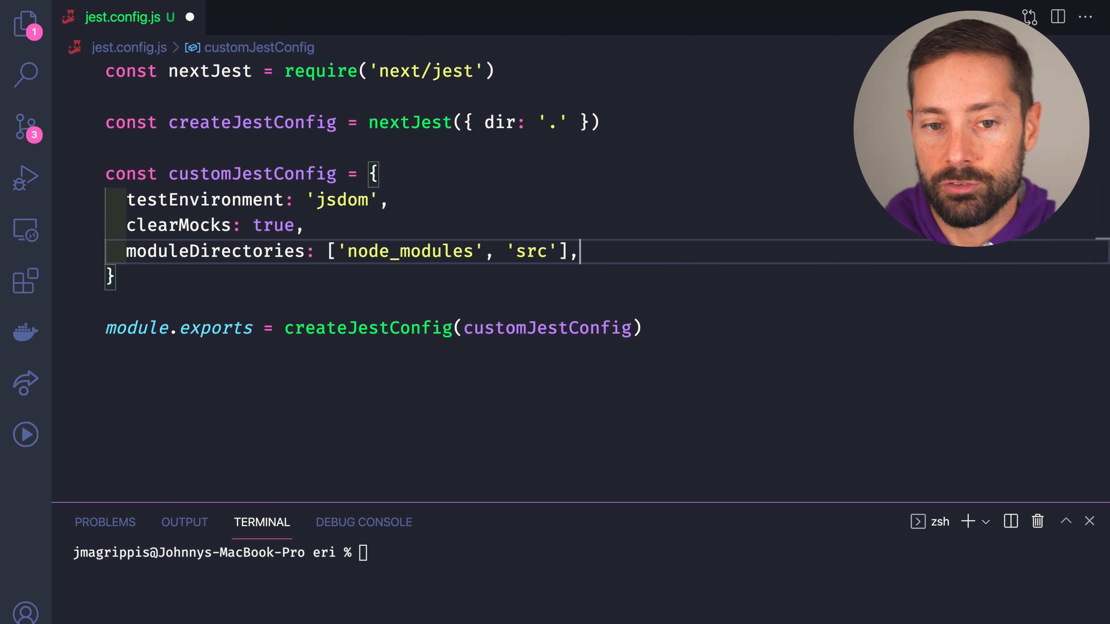
pyautogui.write("setupFilesAfterEnv: ['<rootDir>/src/setupTests.ts'],")
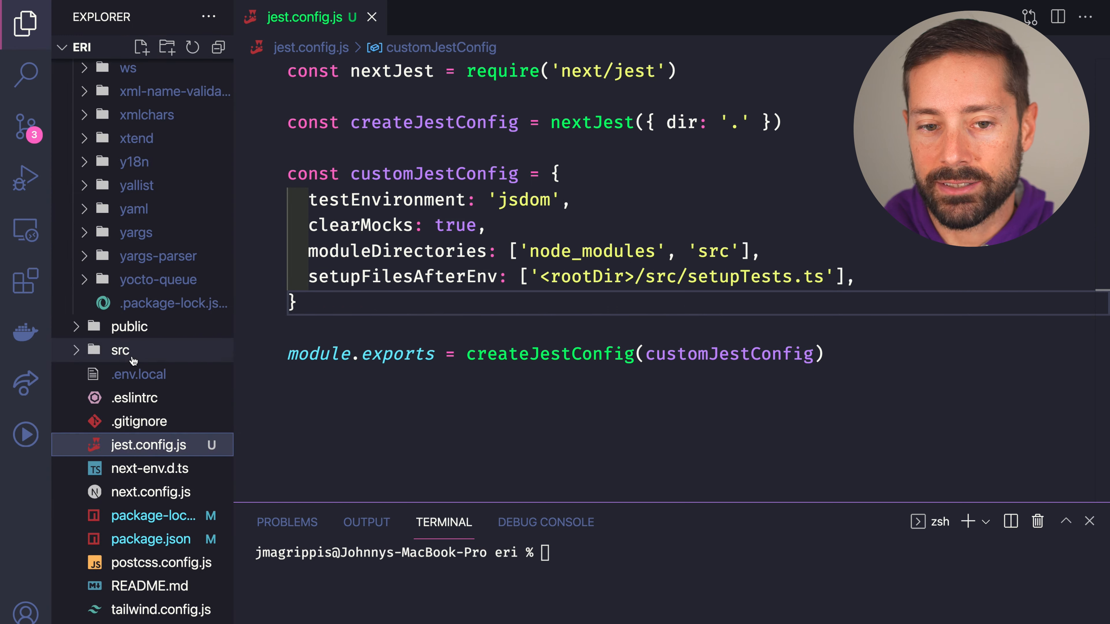
# Create src/setupTests.ts containing only export {}.
pyautogui.click(119, 350)
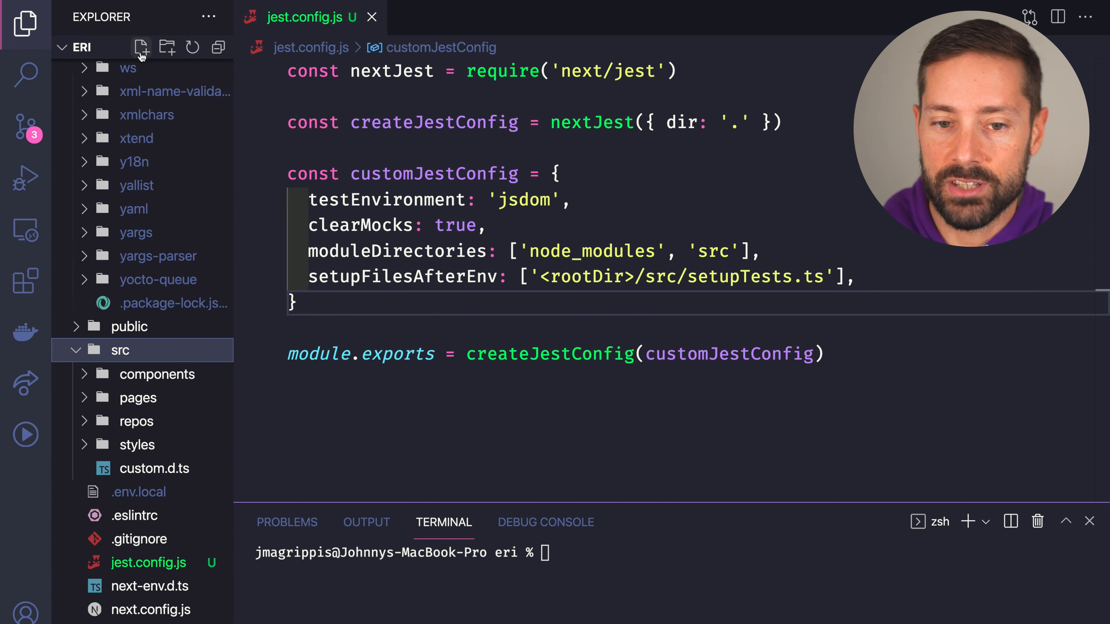
pyautogui.click(141, 47)
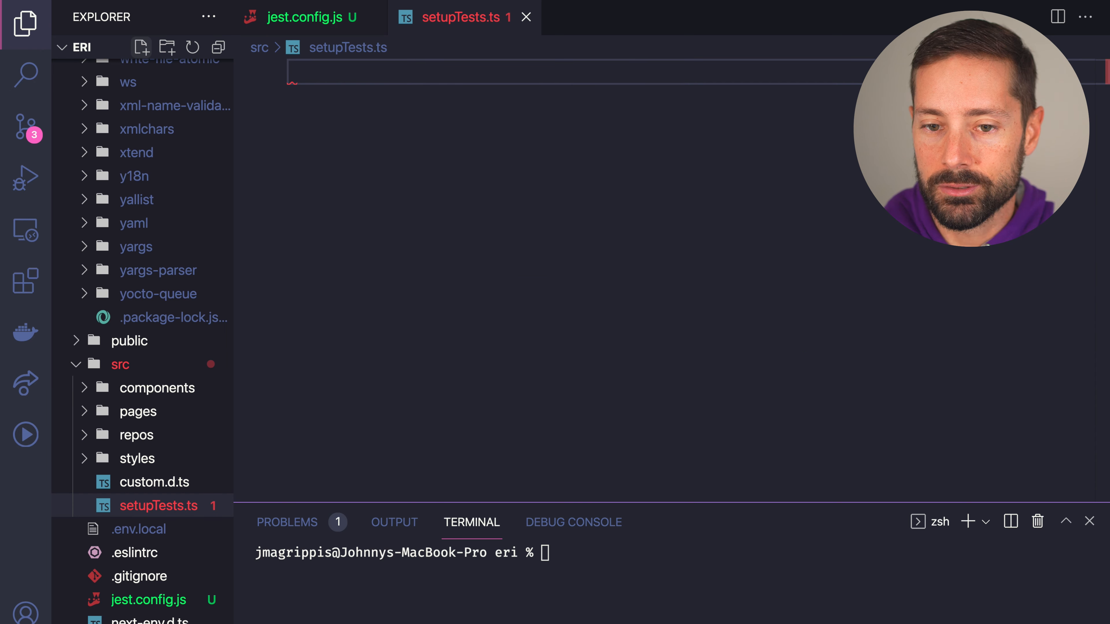
pyautogui.write('export {}')
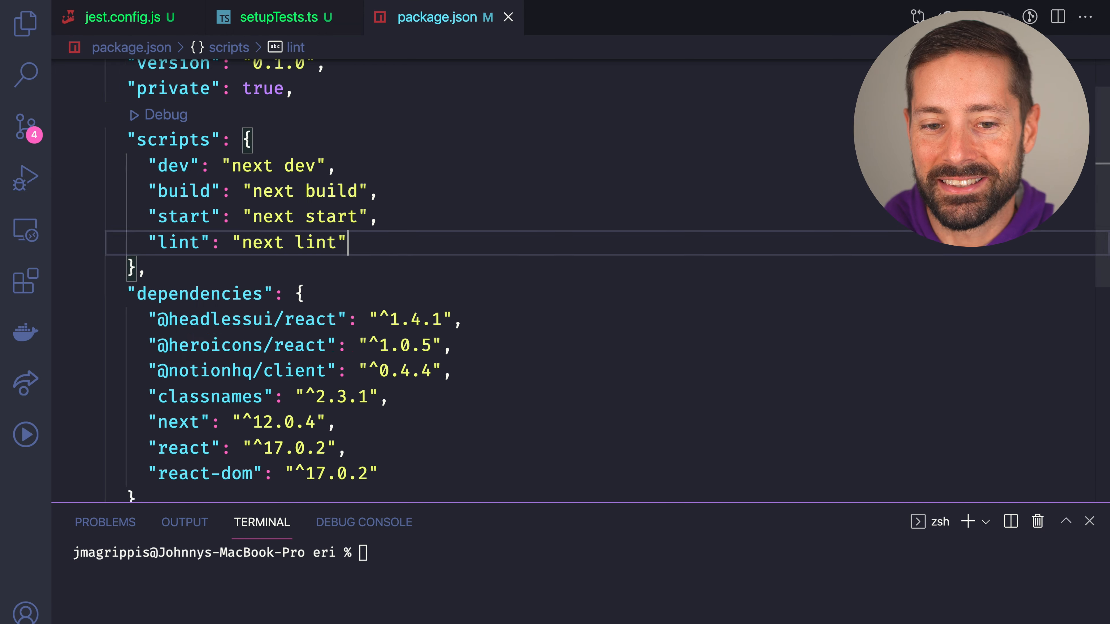
# Add a "test": "jest" script to package.json and run npm test, which finds no tests.
pyautogui.write('"test": "jest"')
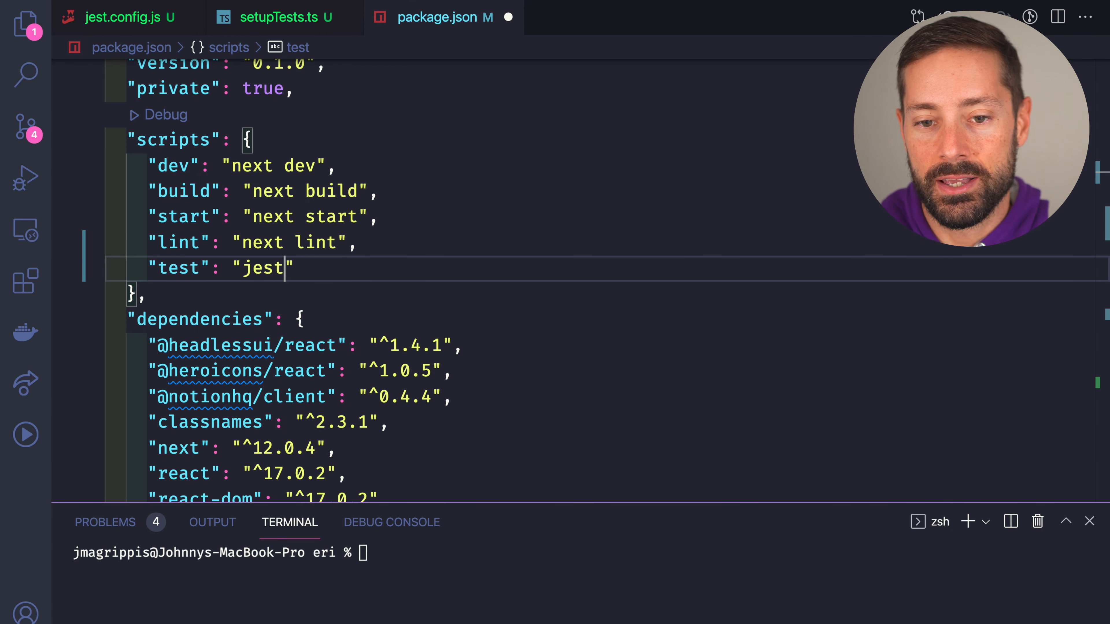
pyautogui.write('npm test')
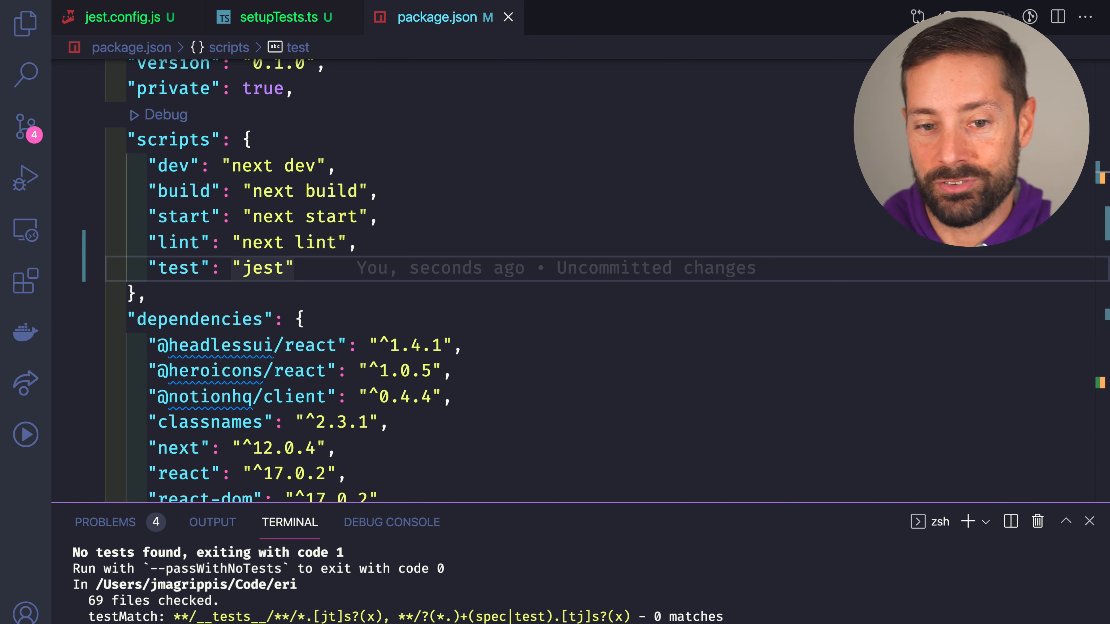
pyautogui.click(26, 23)
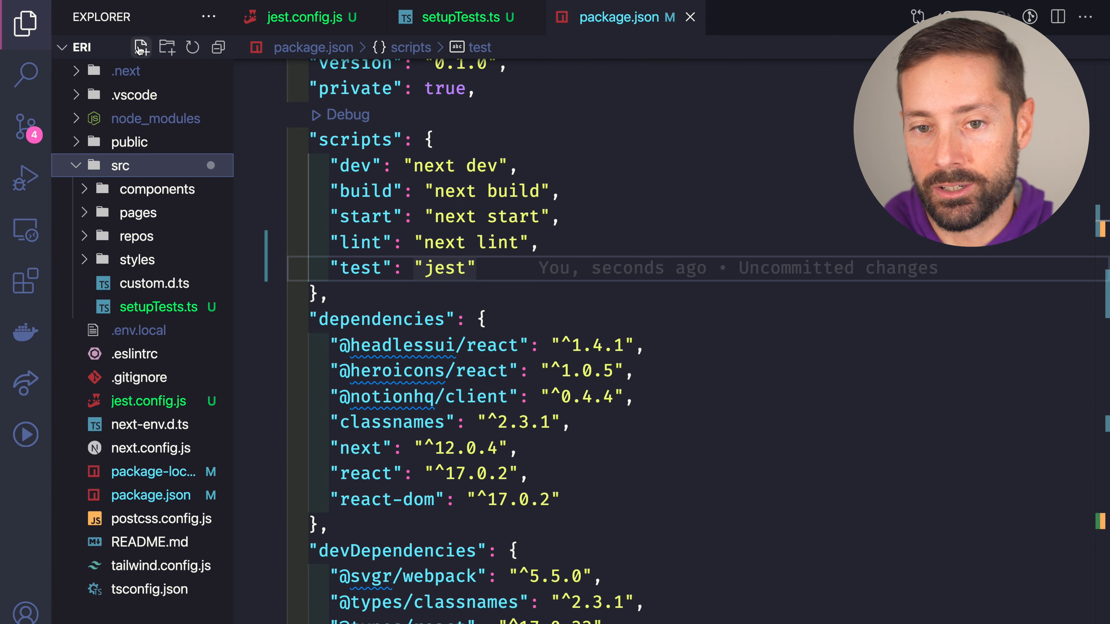
# Write a formatCurrency test expecting formatCurrency(12) to be '£12' and check it against the implementation.
pyautogui.write('lib/formatCurr')
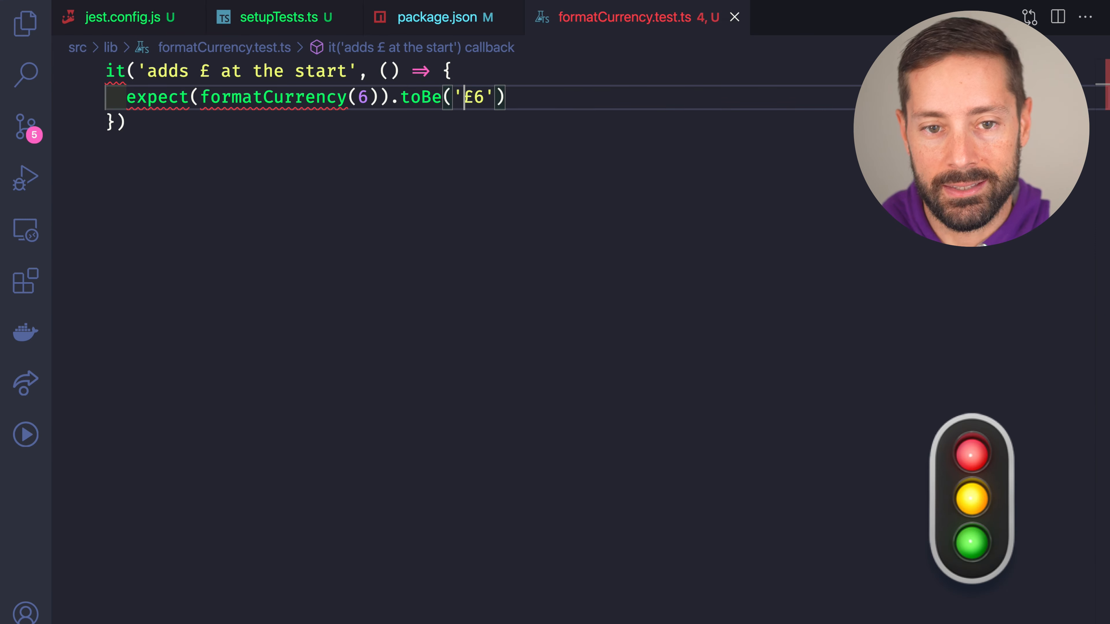
pyautogui.write("expect(formatCurrency(12)).toBe('£12')")
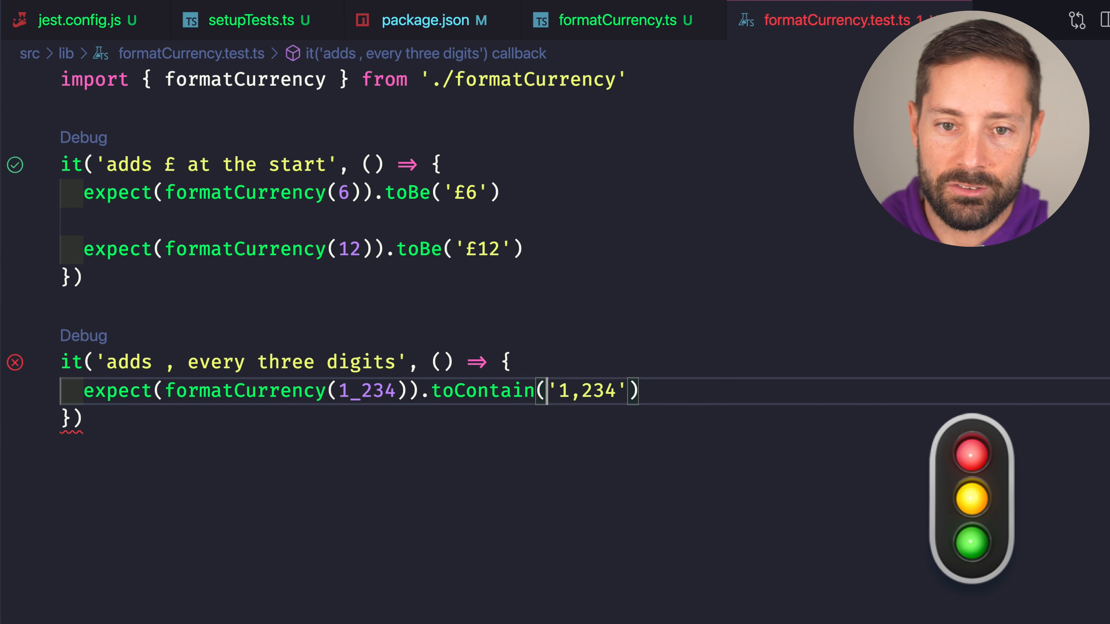
pyautogui.click(610, 20)
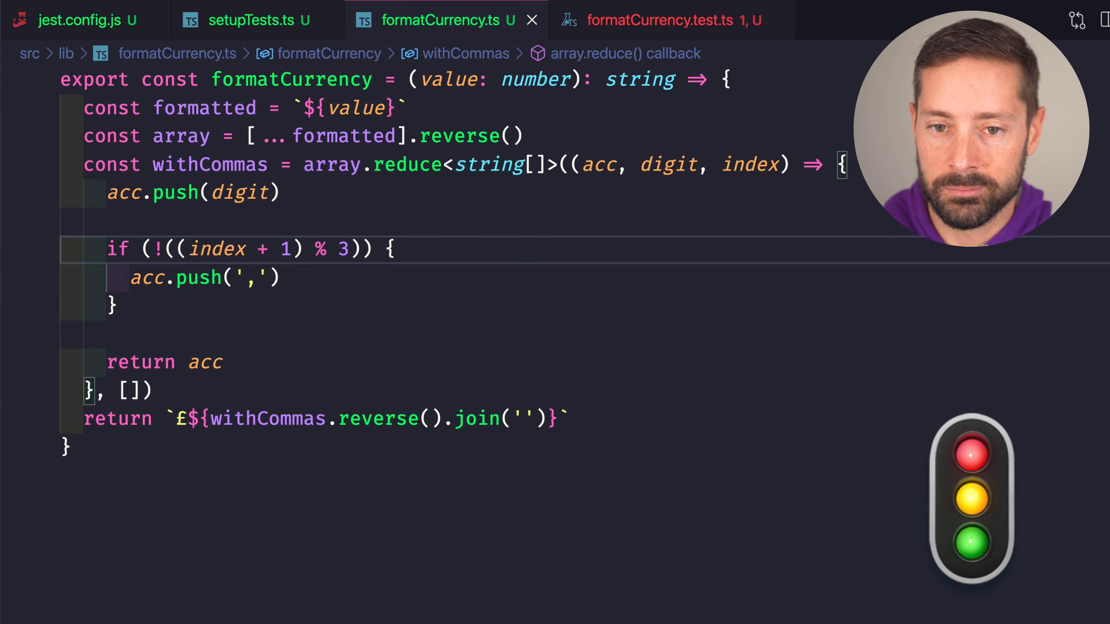
pyautogui.click(669, 19)
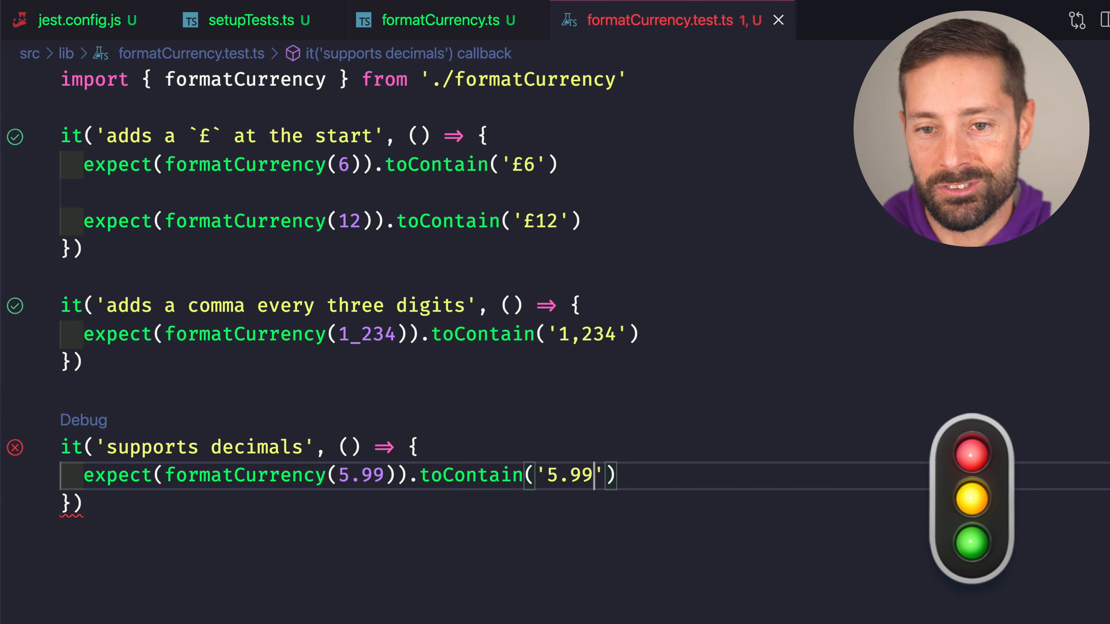
pyautogui.click(442, 19)
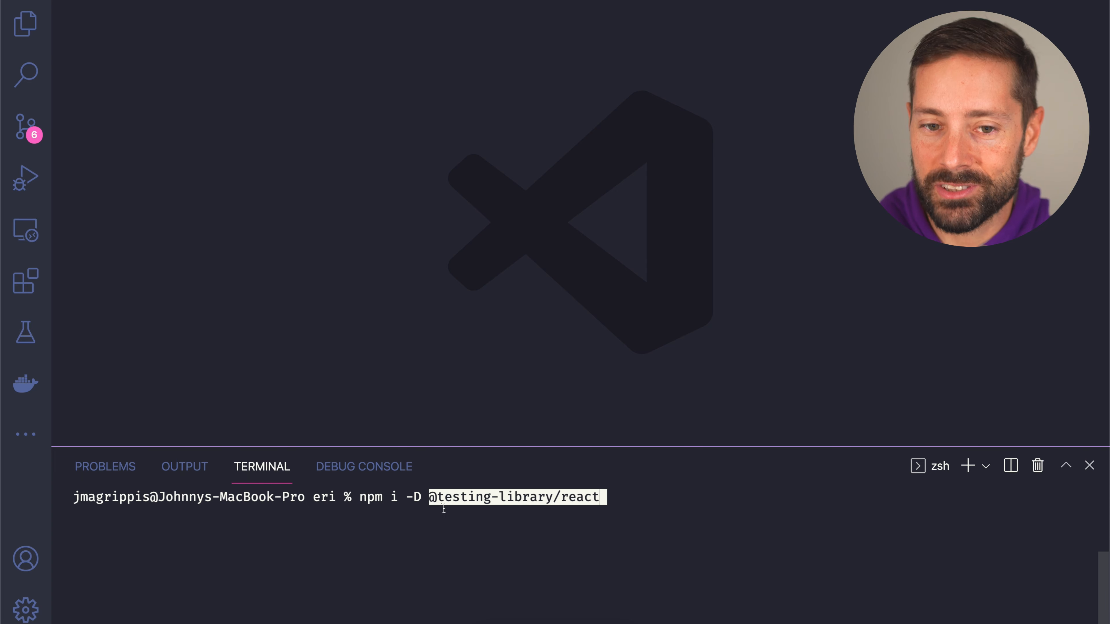
pyautogui.write('@testing-library/jest-dom @testing-')
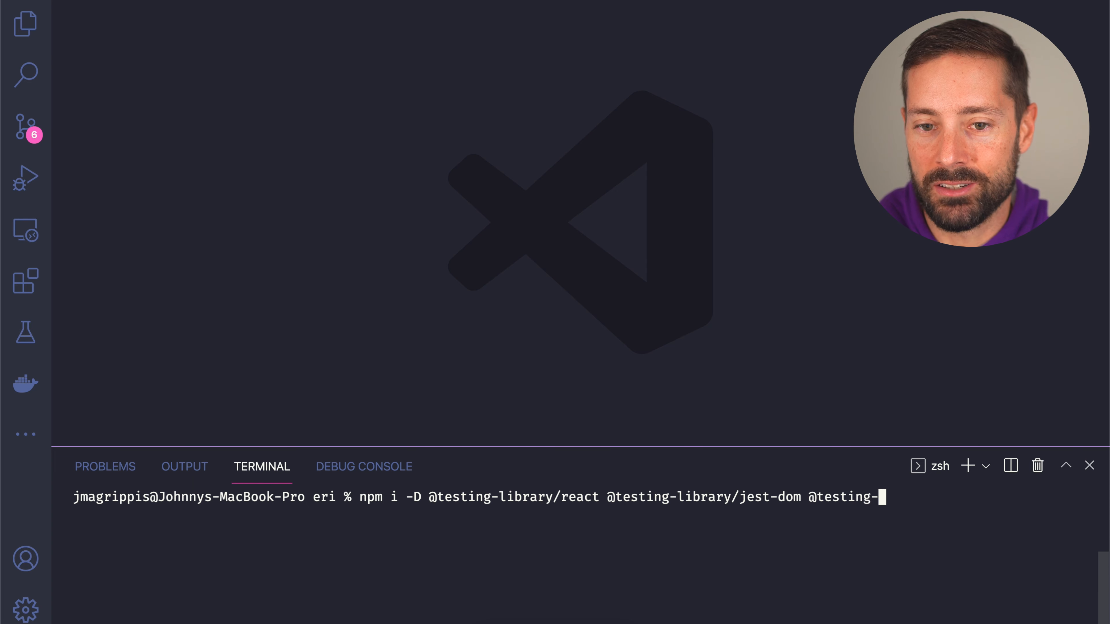
pyautogui.write('library/user-event')
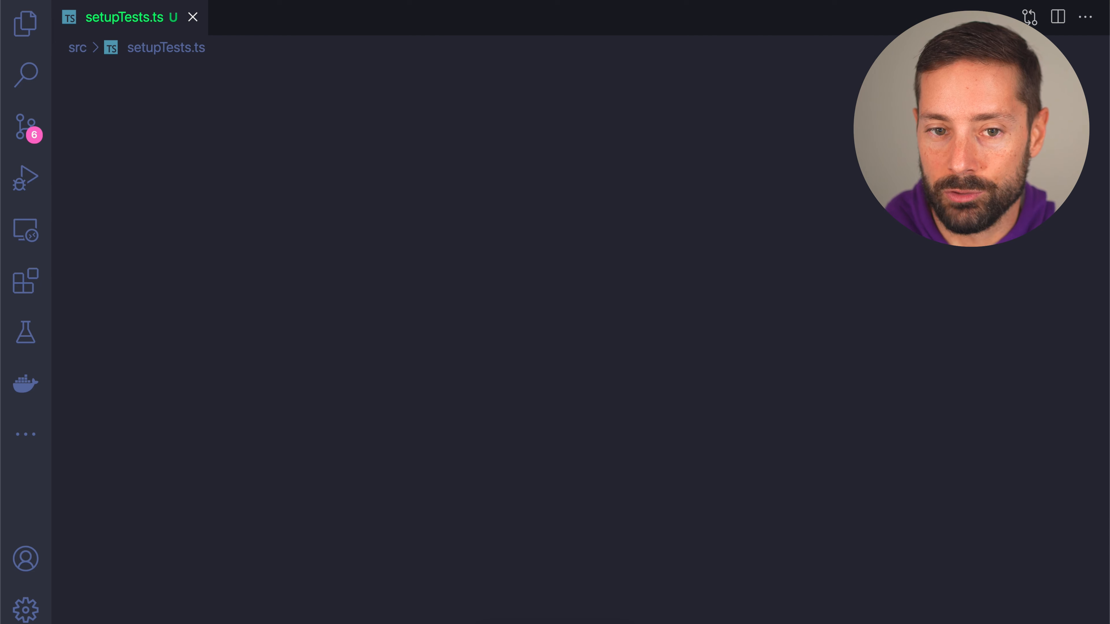
pyautogui.write("import '@testing-library/jest-dom/extend-expect'")
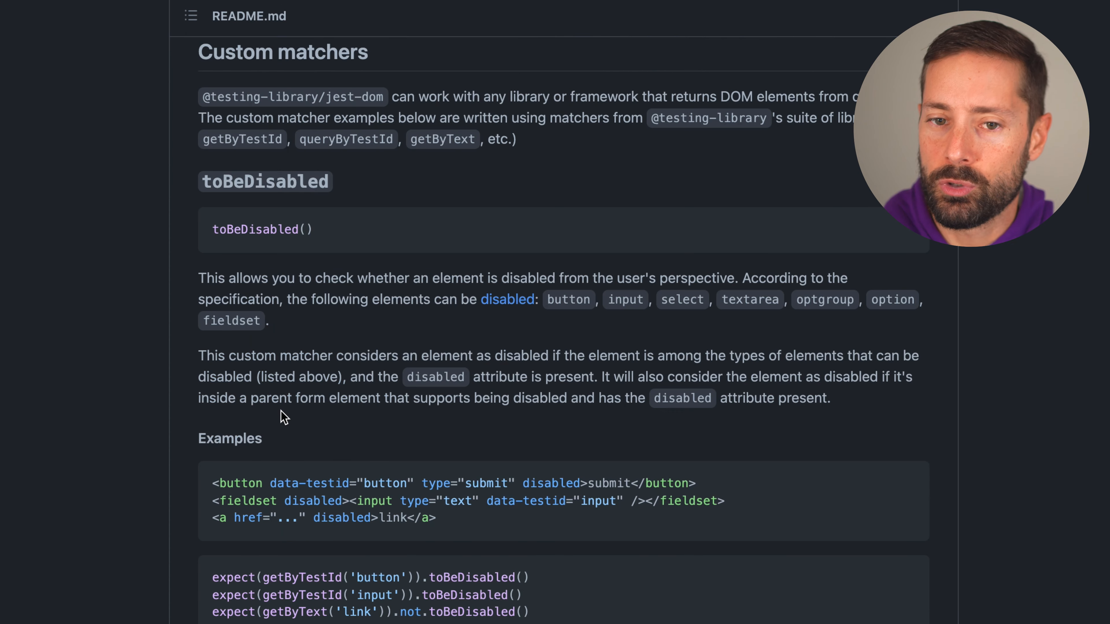
# Scroll through the jest-dom README's Custom matchers section on GitHub.
pyautogui.scroll(-3)
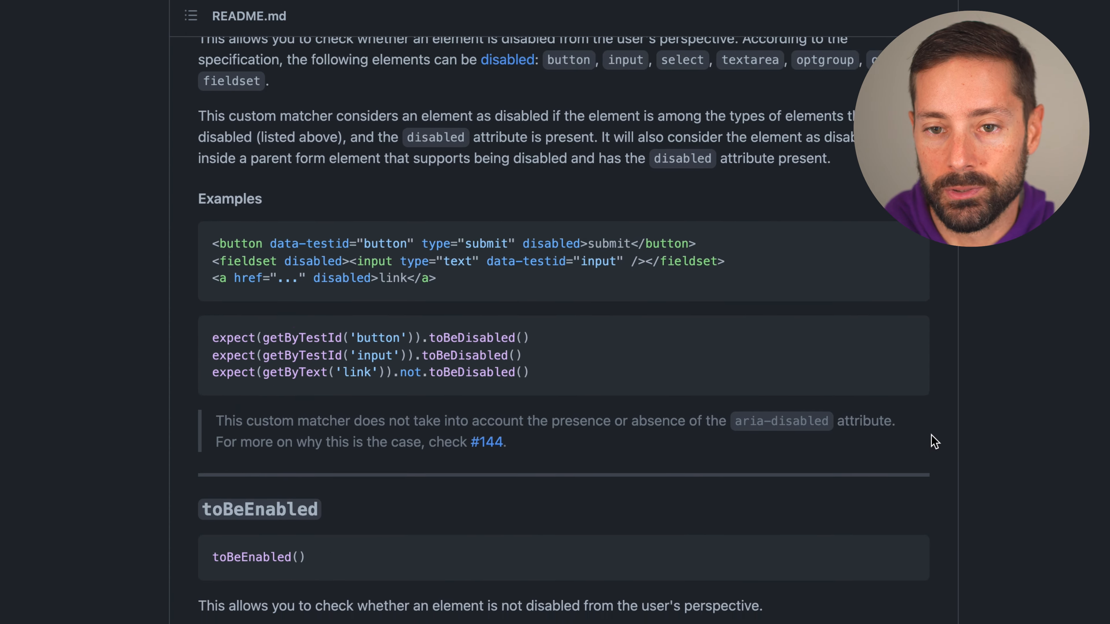
pyautogui.scroll(-3)
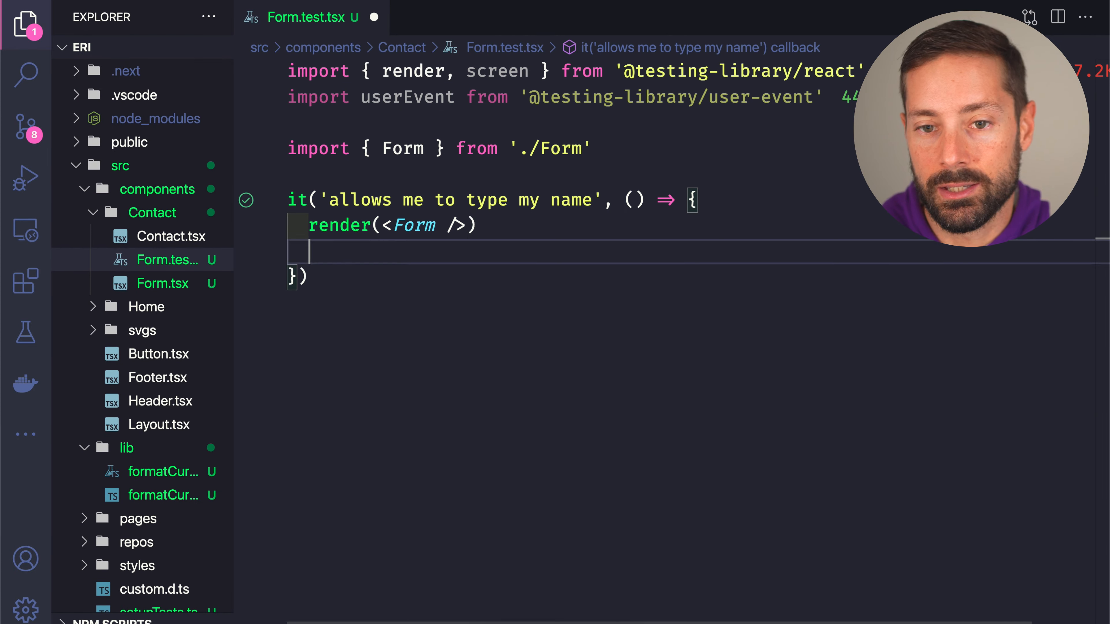
# Add userEvent.type(screen.getByLabelText('Name'), 'Johnny') to the Form test.
pyautogui.write('userEvent.type')
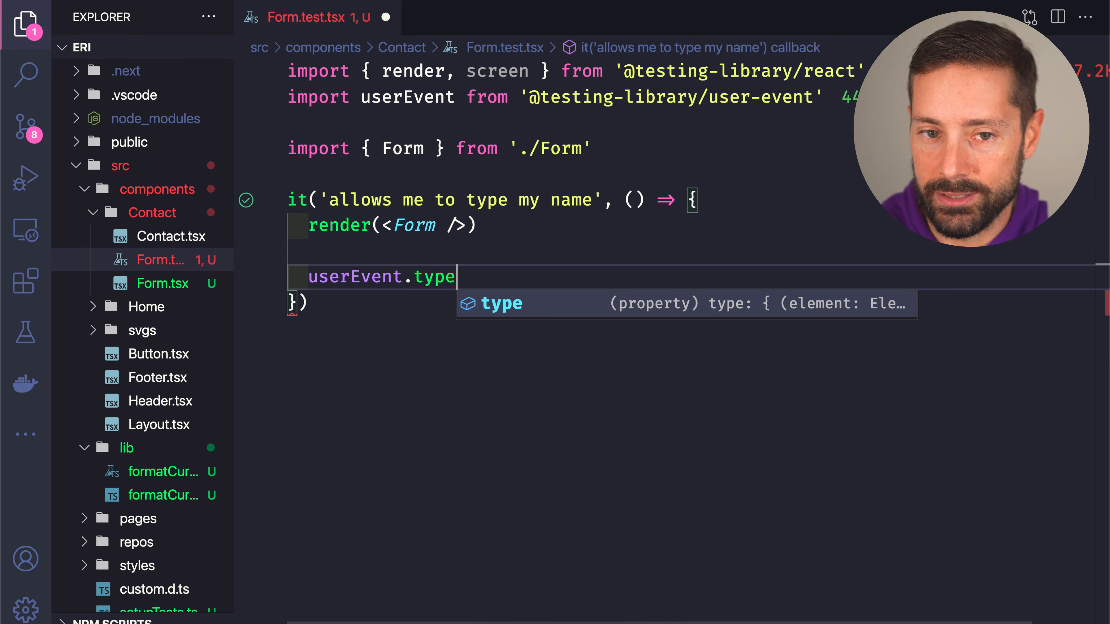
pyautogui.write("(screen.getByLabelText('Name'), 'Johnny'")
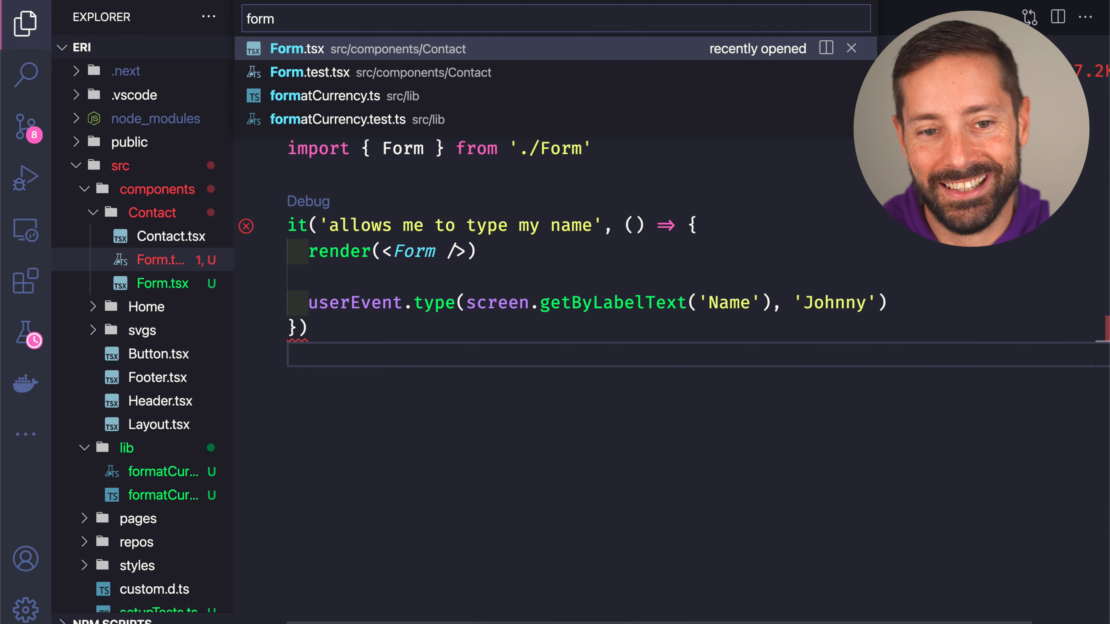
# Add a text input with placeholder Name to Form.tsx and match its label as /name/i in the test.
pyautogui.write('<input')
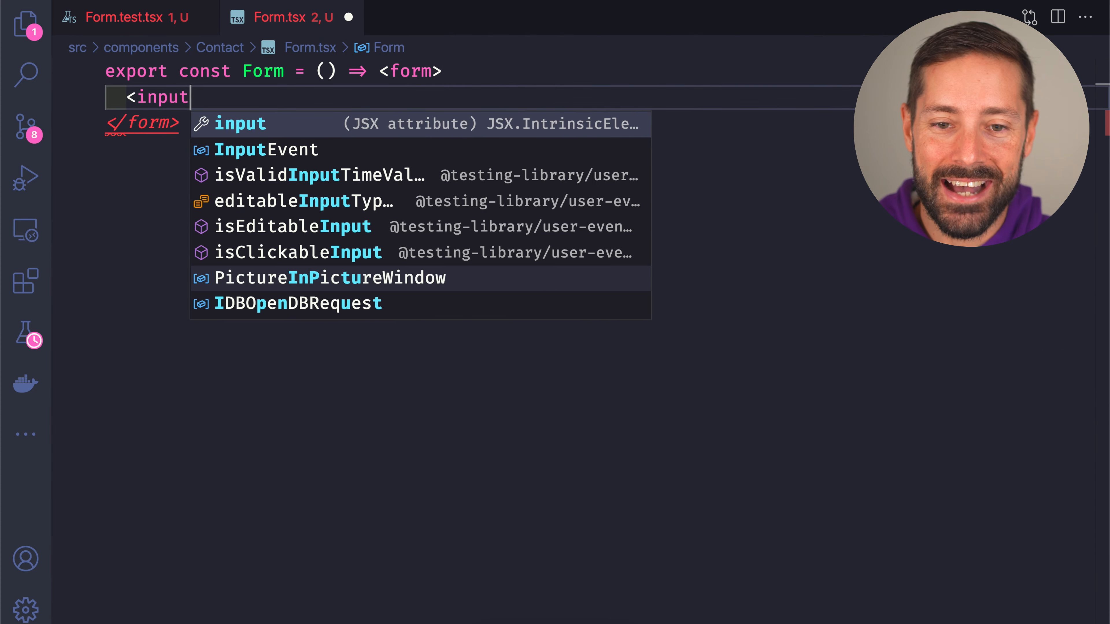
pyautogui.write('type="text" placeholder="Name" name="" />')
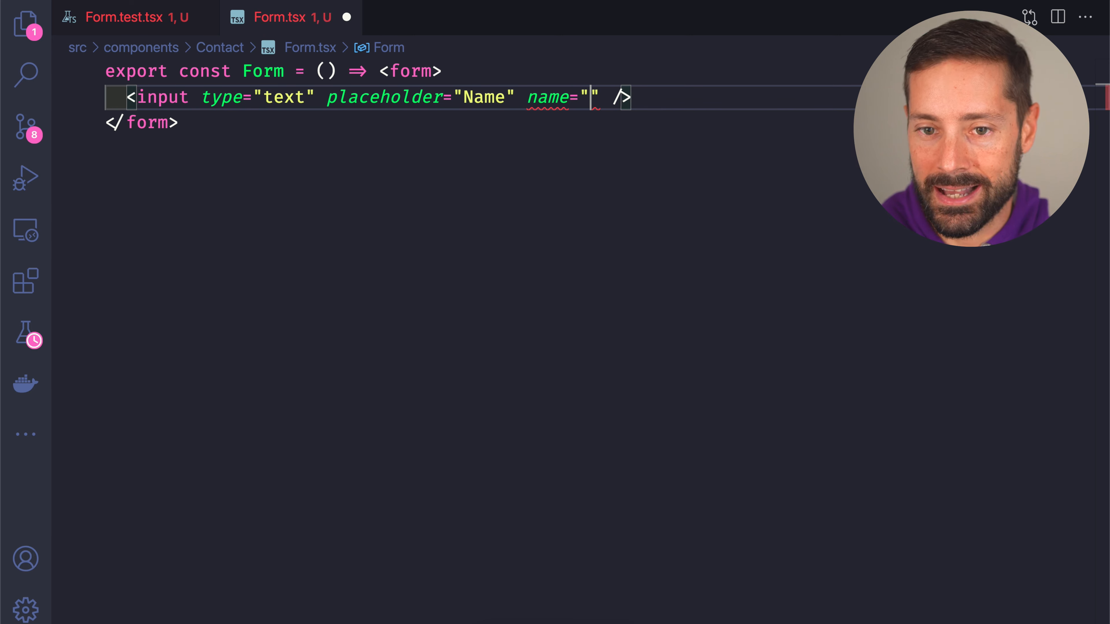
pyautogui.click(131, 17)
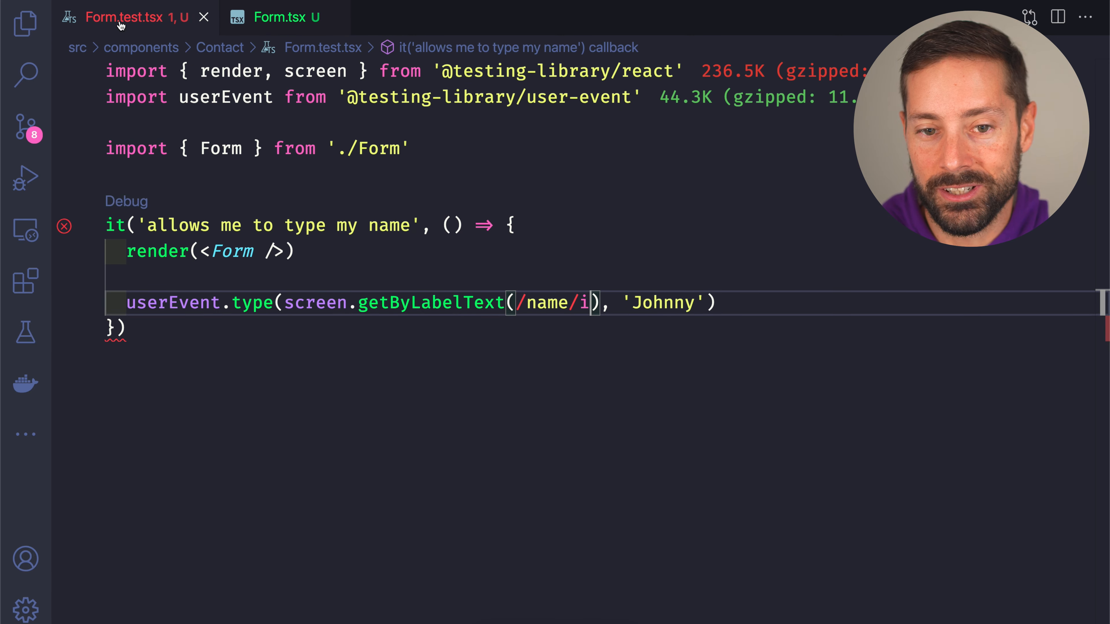
pyautogui.click(281, 17)
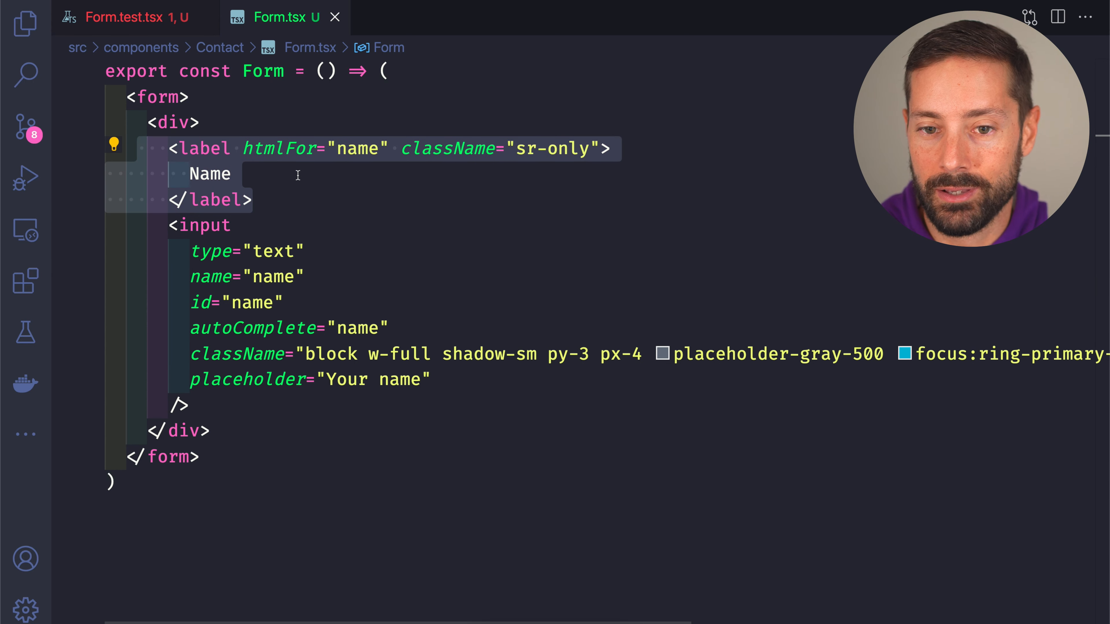
pyautogui.click(131, 16)
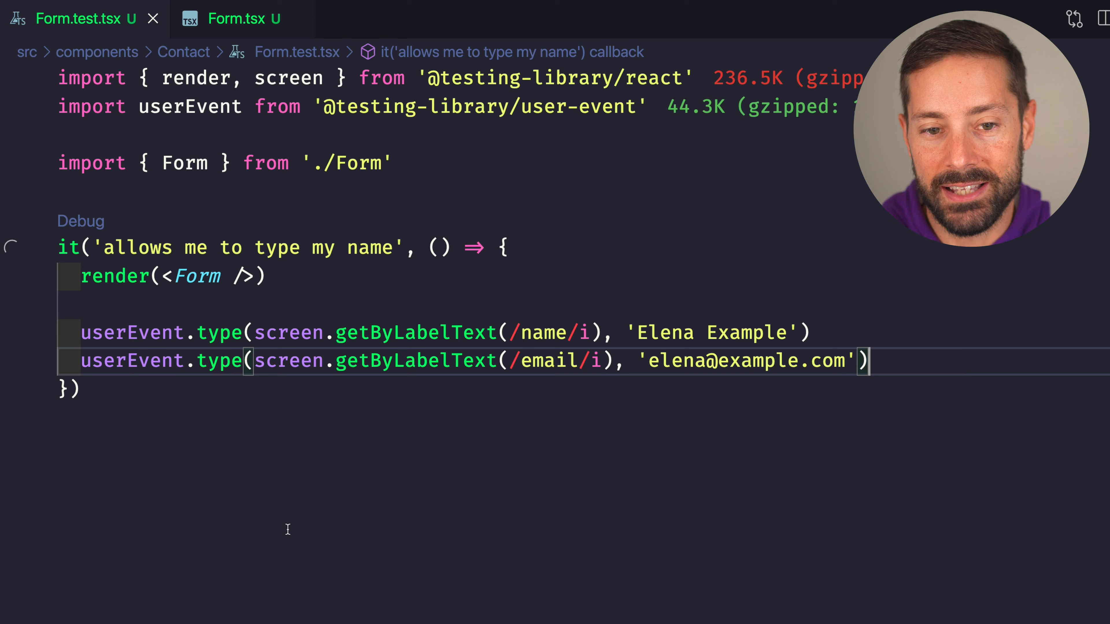
# Type a message ('We should work to...') into the /message/i field alongside name and email in the test.
pyautogui.click(244, 19)
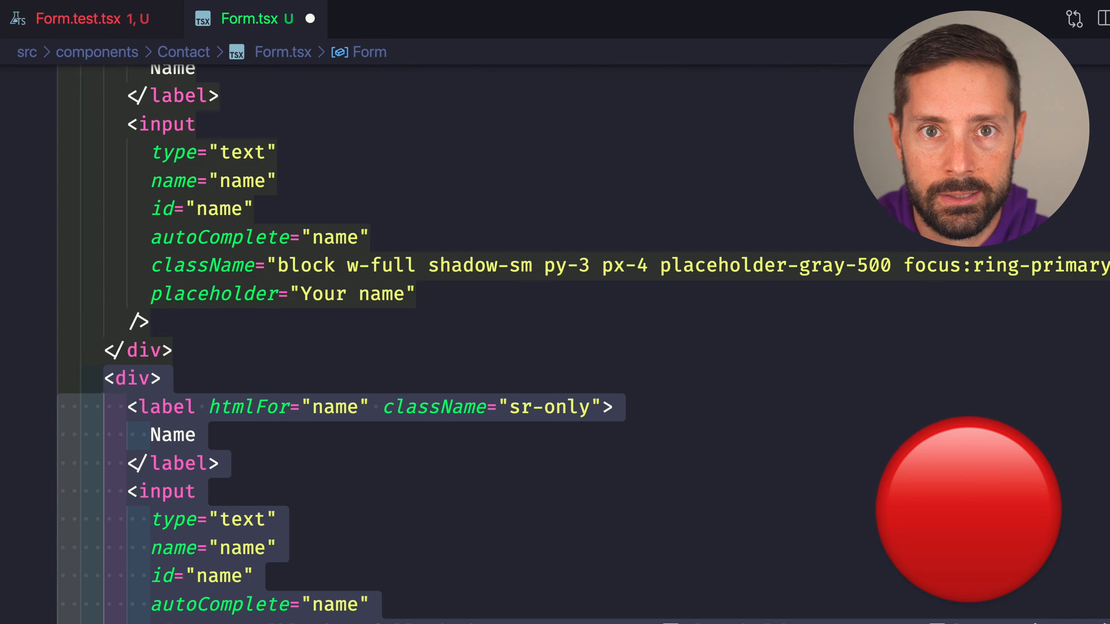
pyautogui.click(78, 19)
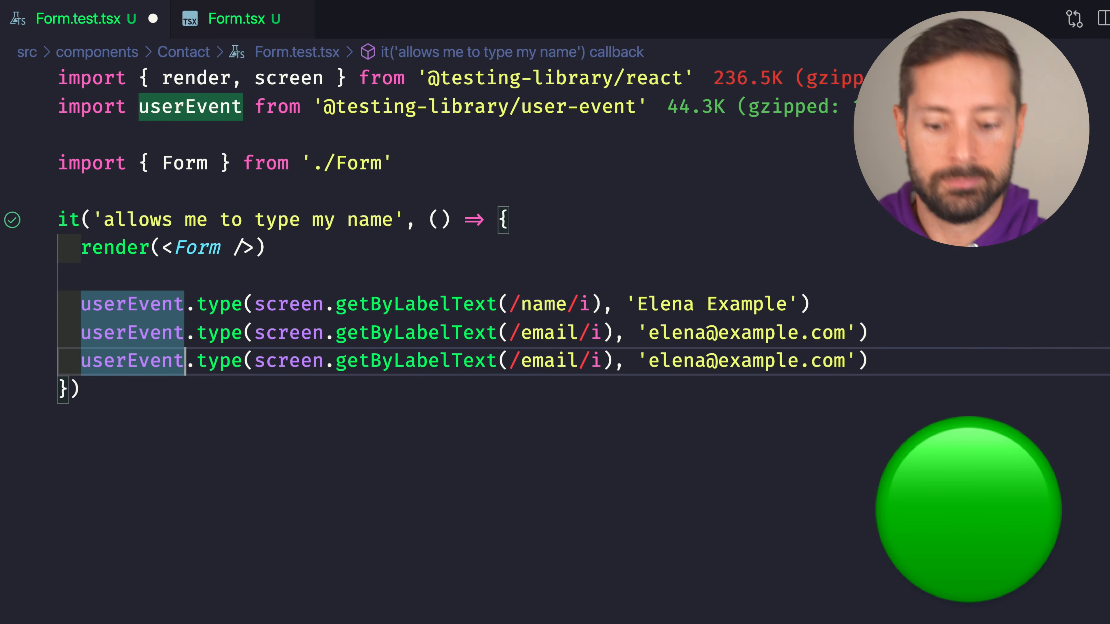
pyautogui.write('message')
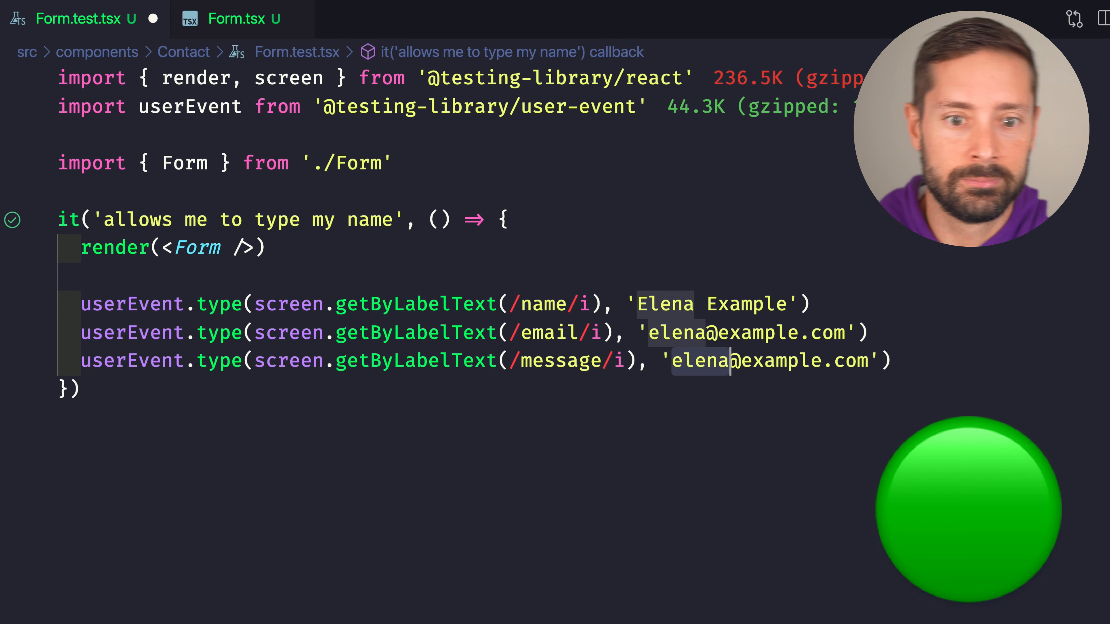
pyautogui.write('We should work together!')
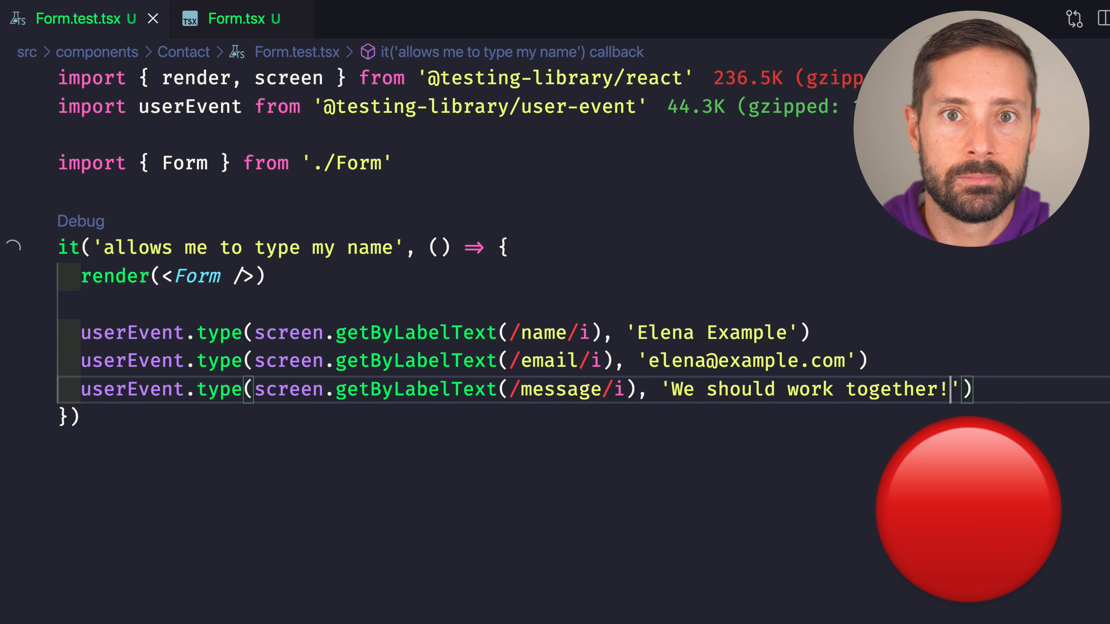
pyautogui.click(244, 18)
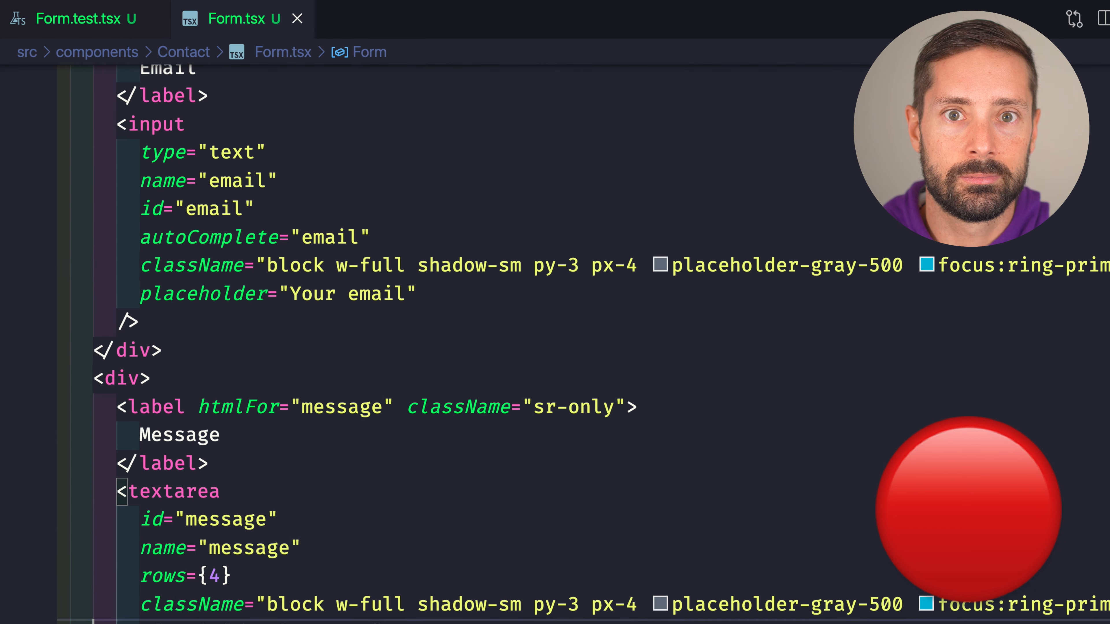
# Add userEvent.click on the submit button and rename the test 'allows me to submit a message'.
pyautogui.write('userEvent.clic')
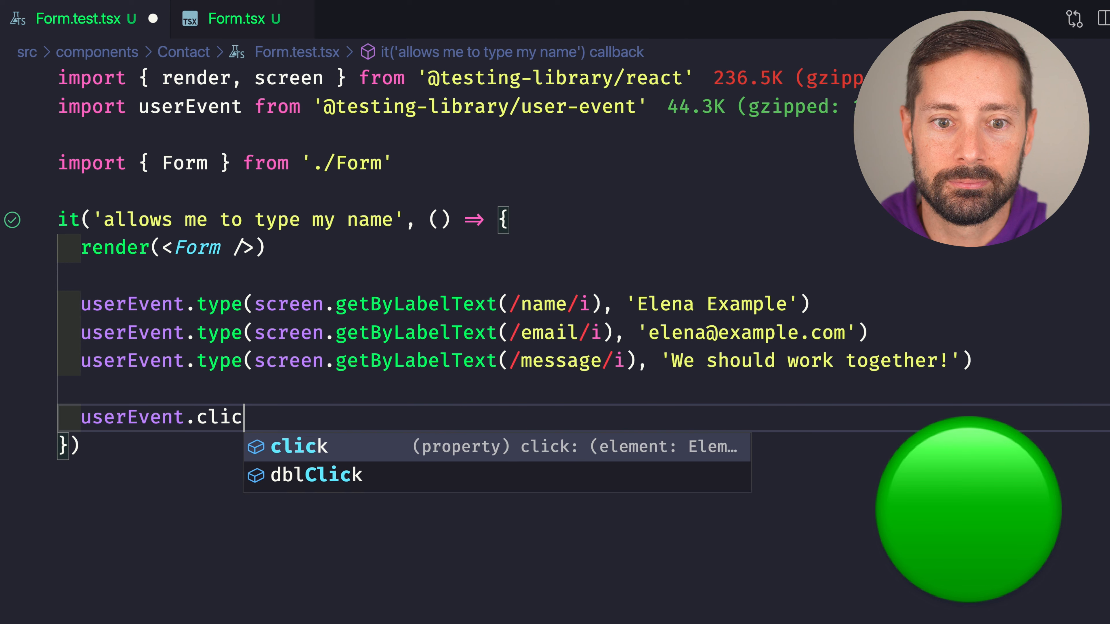
pyautogui.write("k(screen.getByRole('button'))")
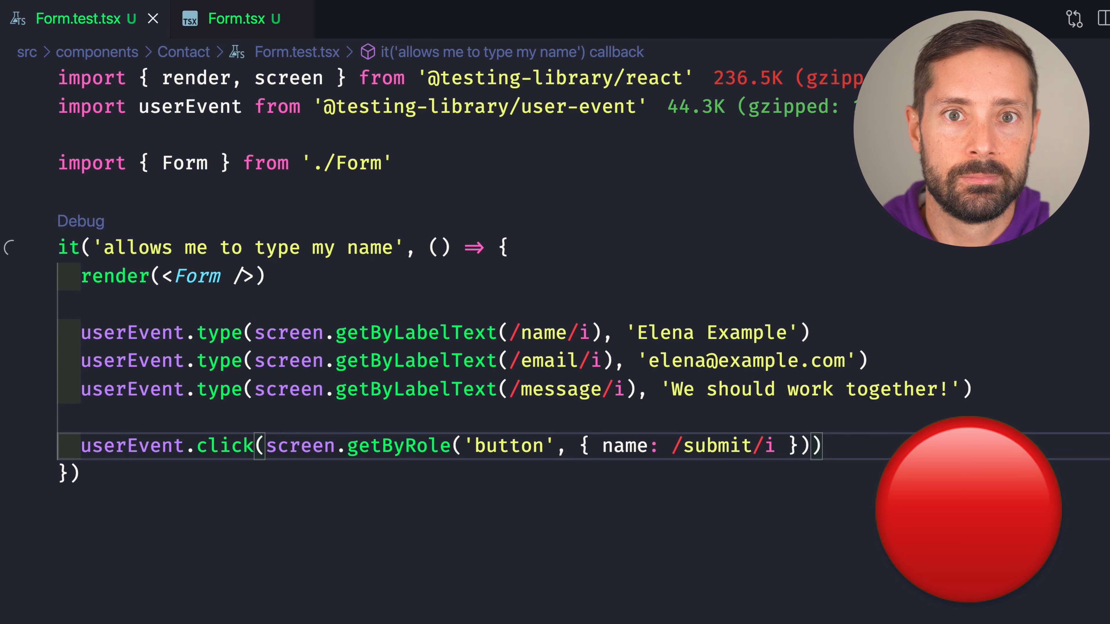
pyautogui.click(244, 18)
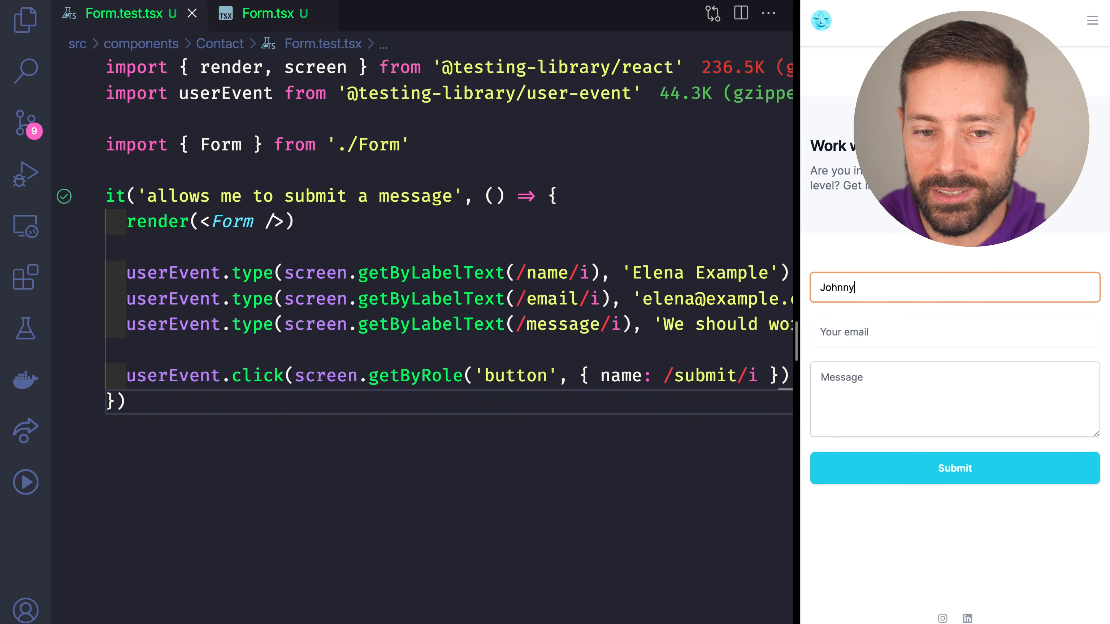
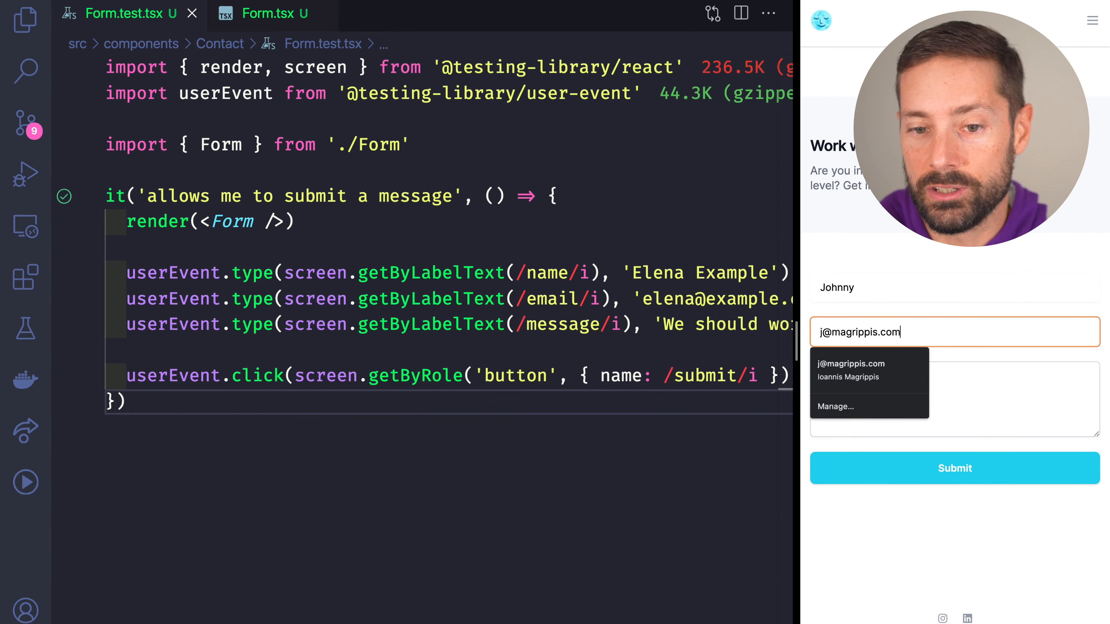
pyautogui.write('I liked, subs')
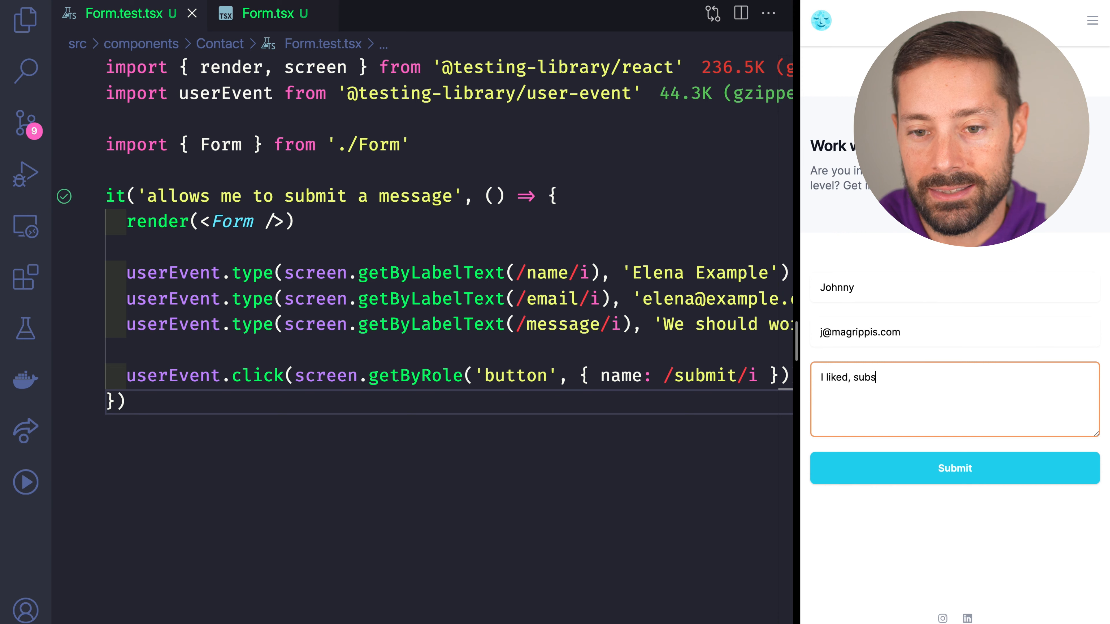